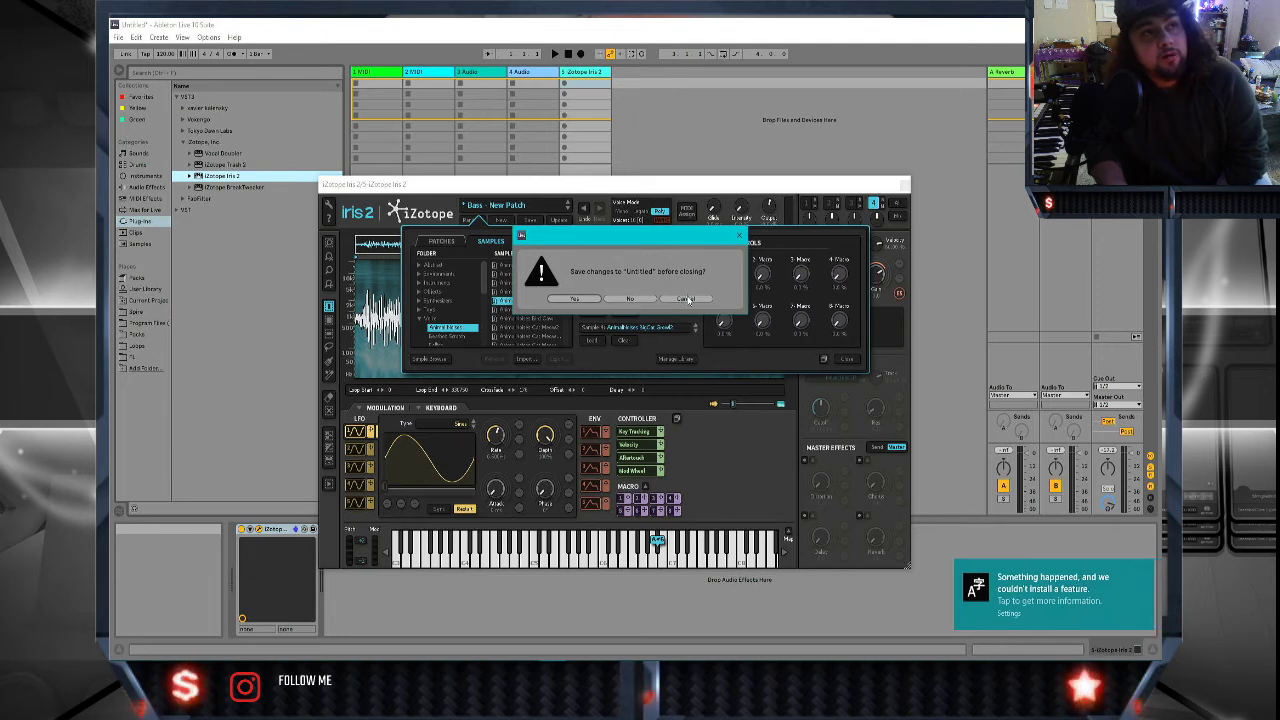
Dismiss the 'Save changes' prompt to reveal the loaded sample waveform.
left_click(685, 298)
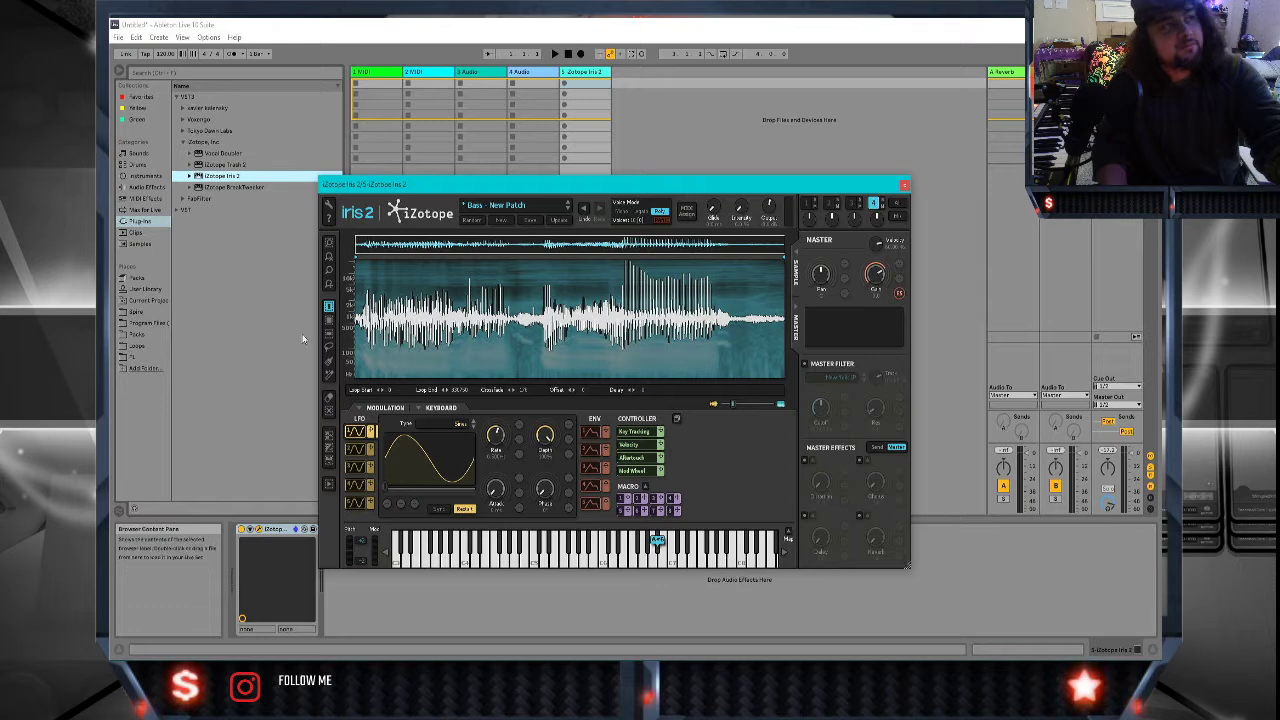
mouse_move(325, 322)
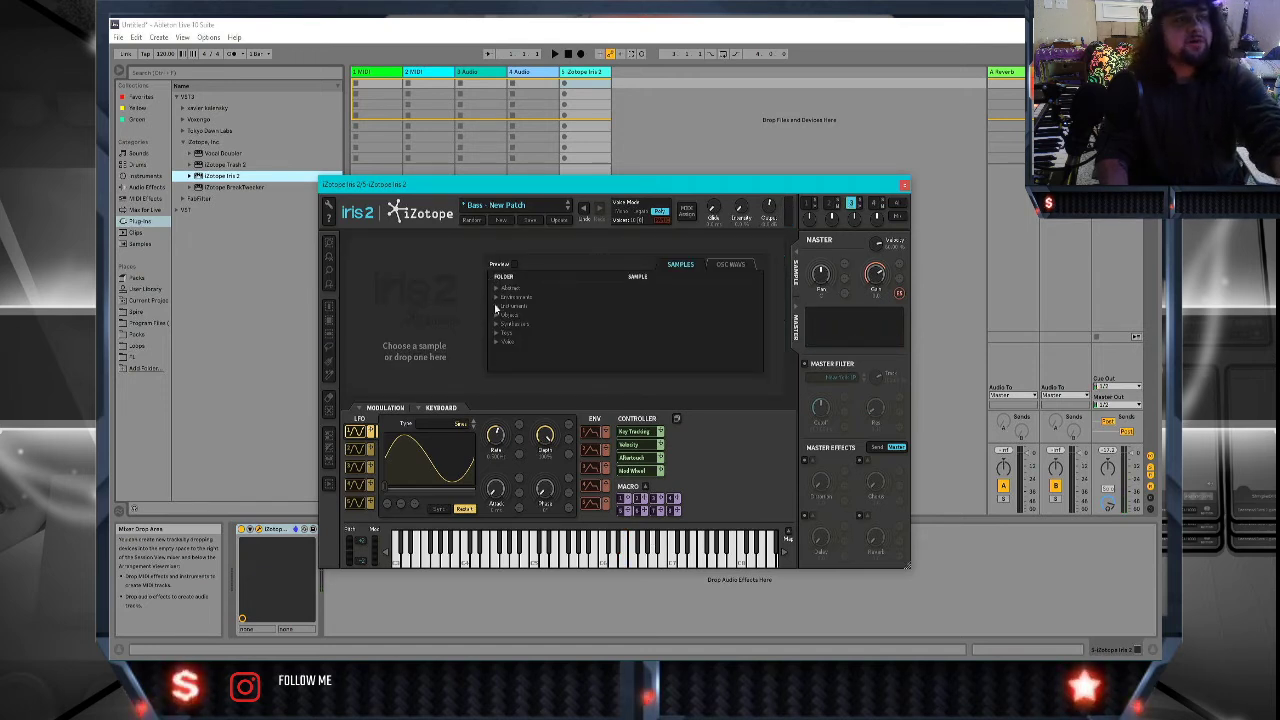
Load the Dog Barking sample from Voice > Animal Voices into layer three.
left_click(515, 305)
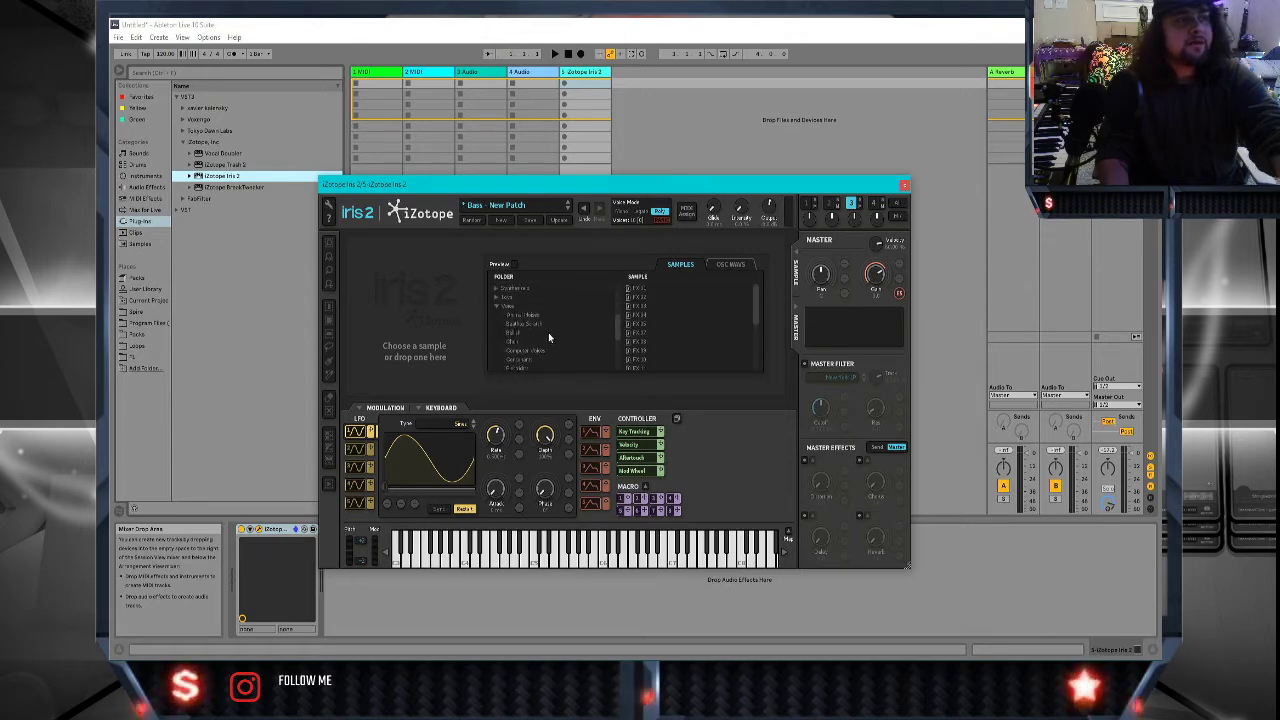
left_click(520, 314)
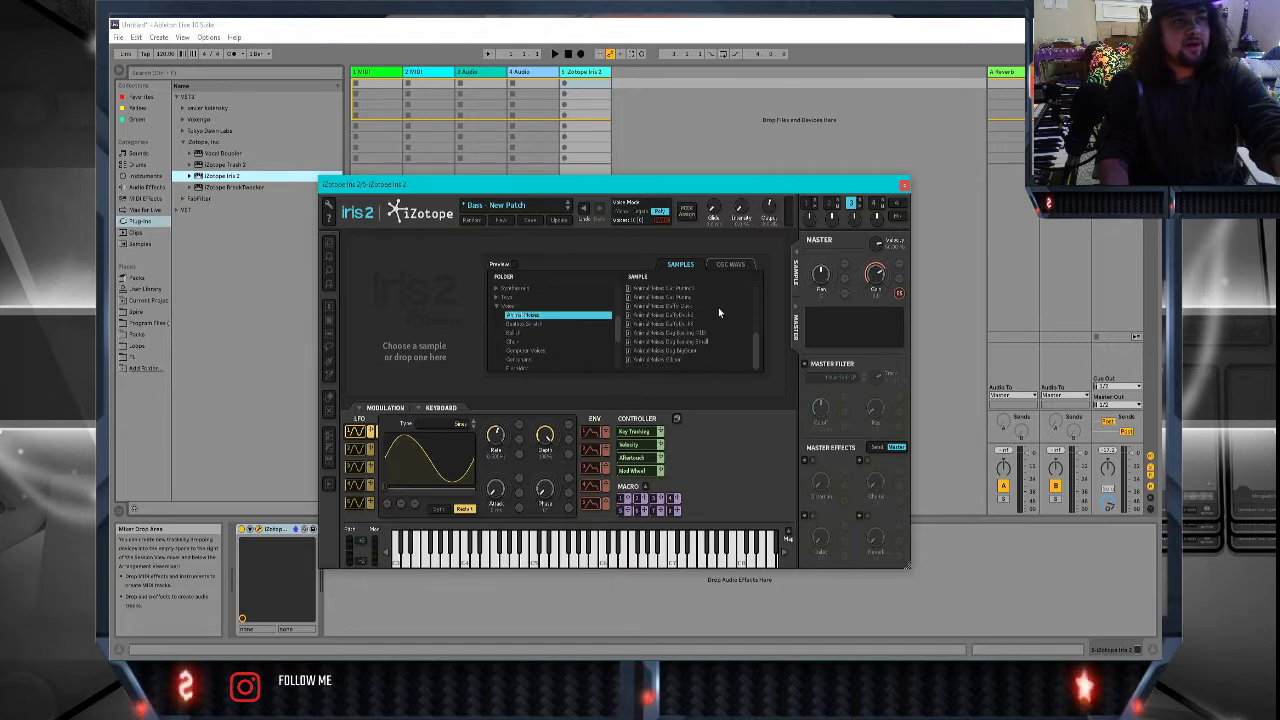
left_click(685, 332)
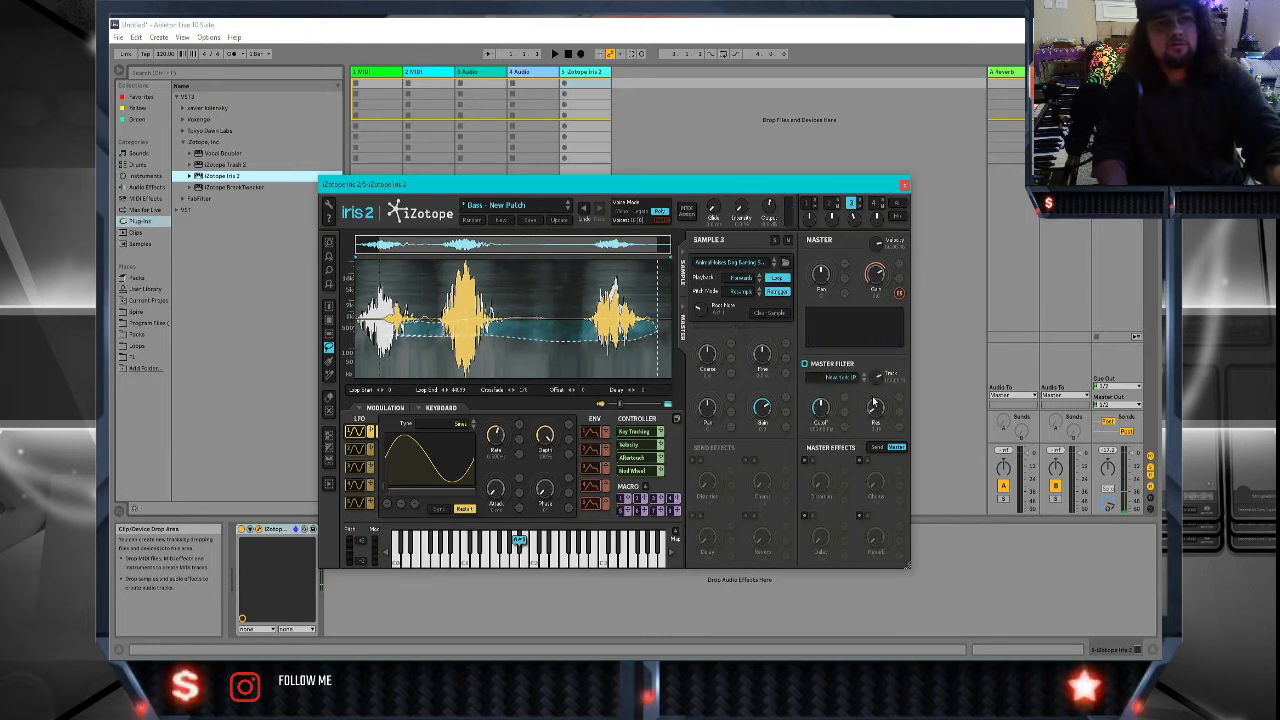
mouse_move(900, 348)
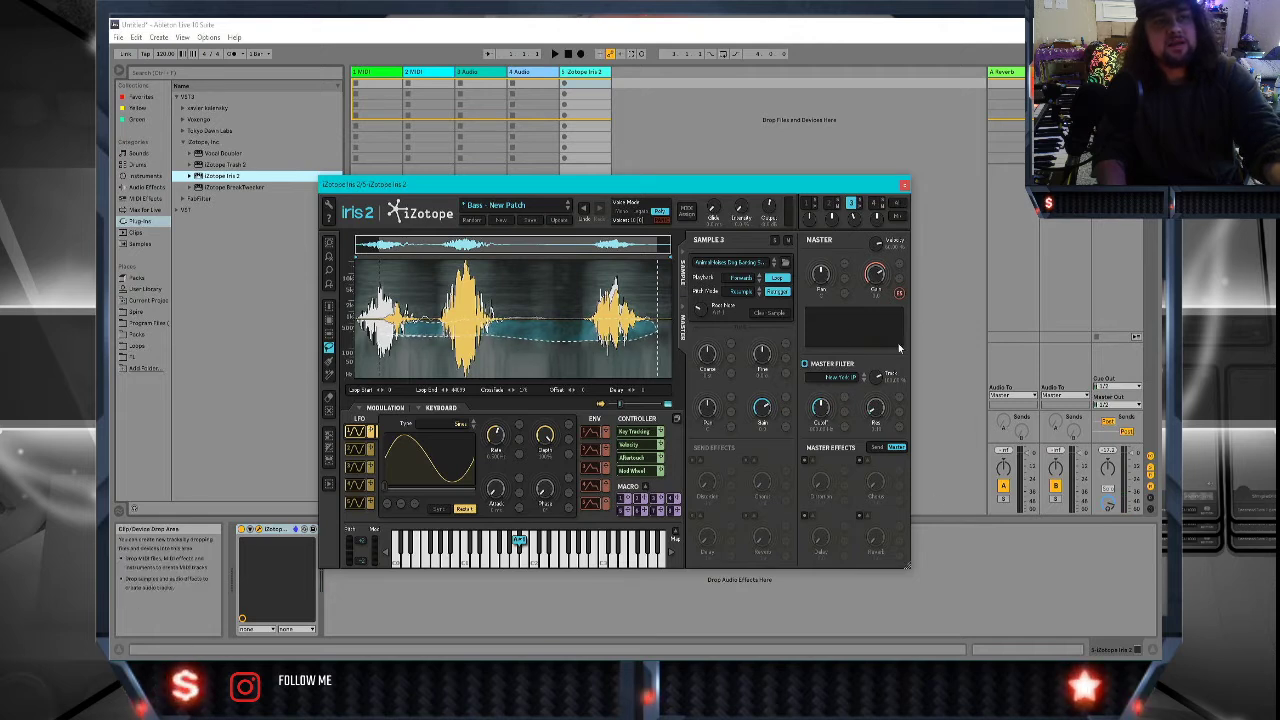
Enable the master filter and switch its type to bandpass.
left_click(805, 363)
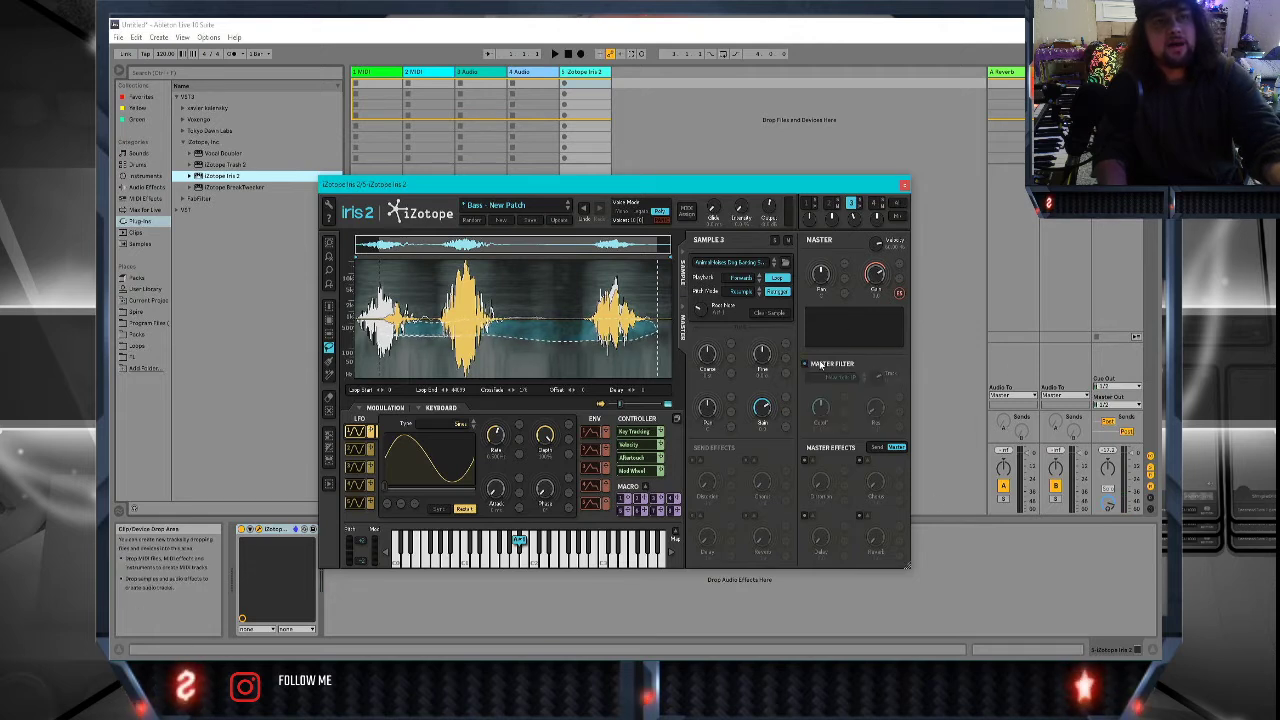
left_click(806, 363)
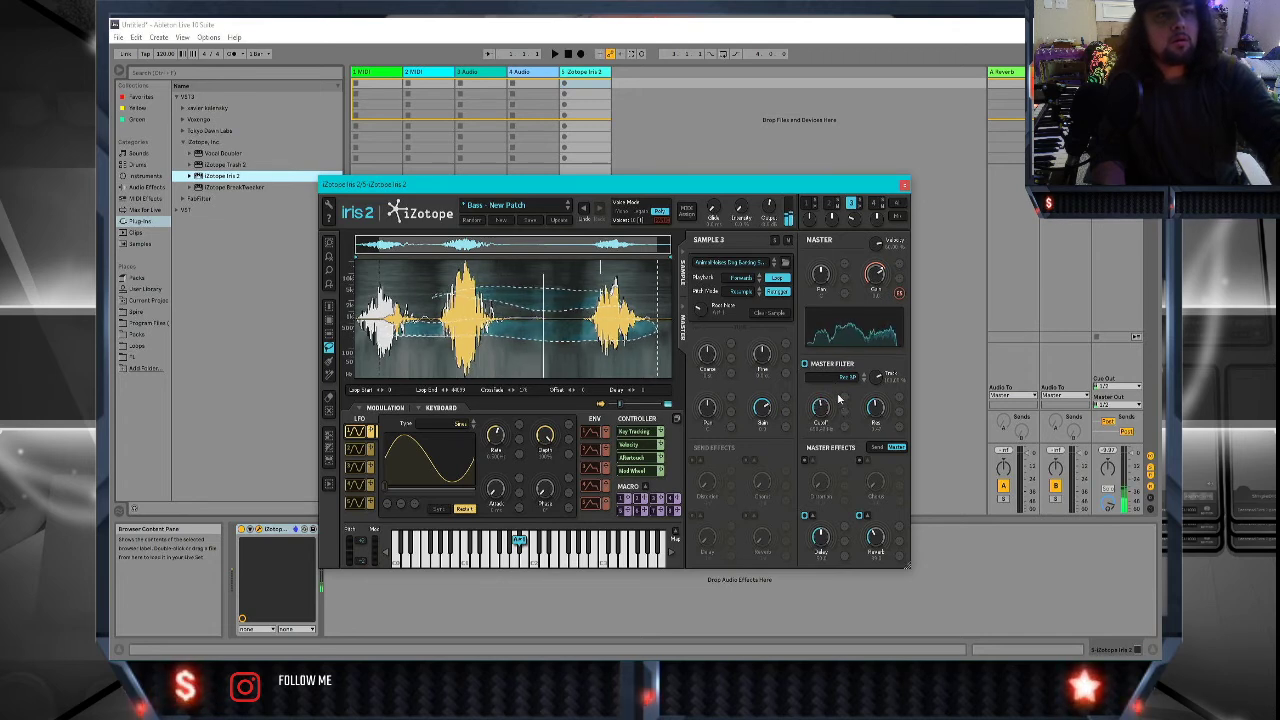
Select sample layer 2 and browse to Voice > Animal Voices.
left_click(828, 204)
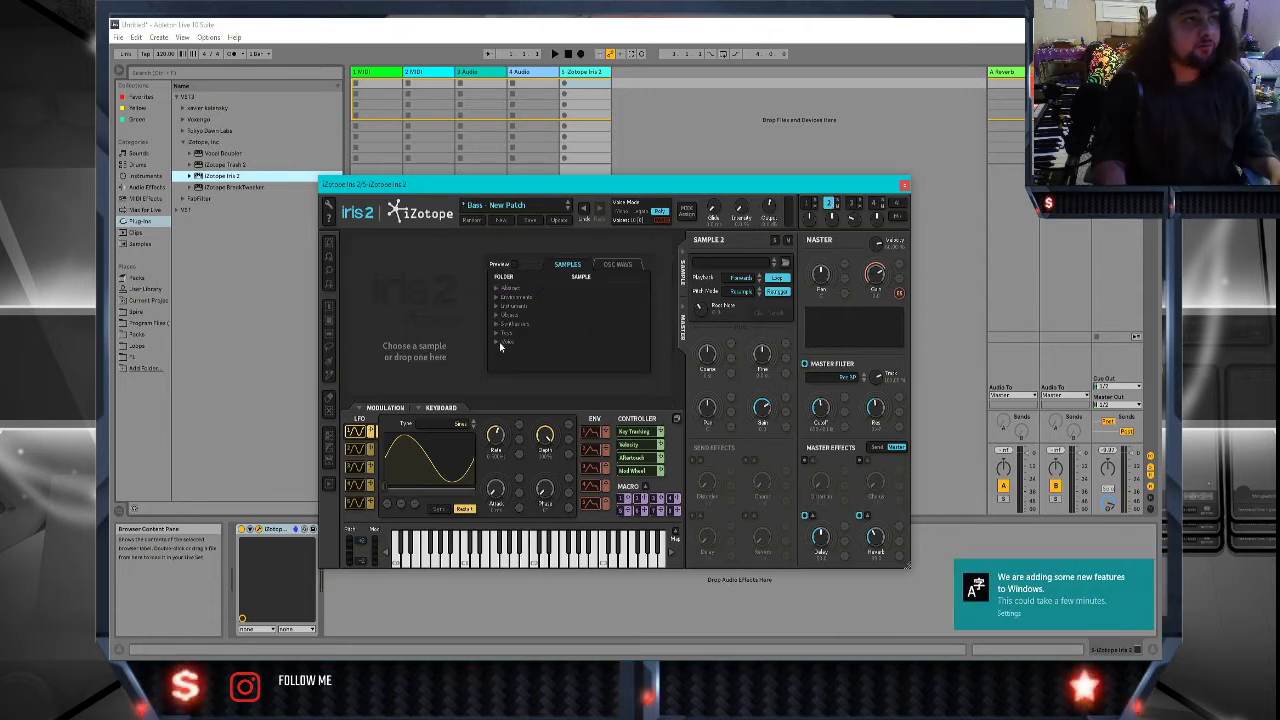
left_click(510, 350)
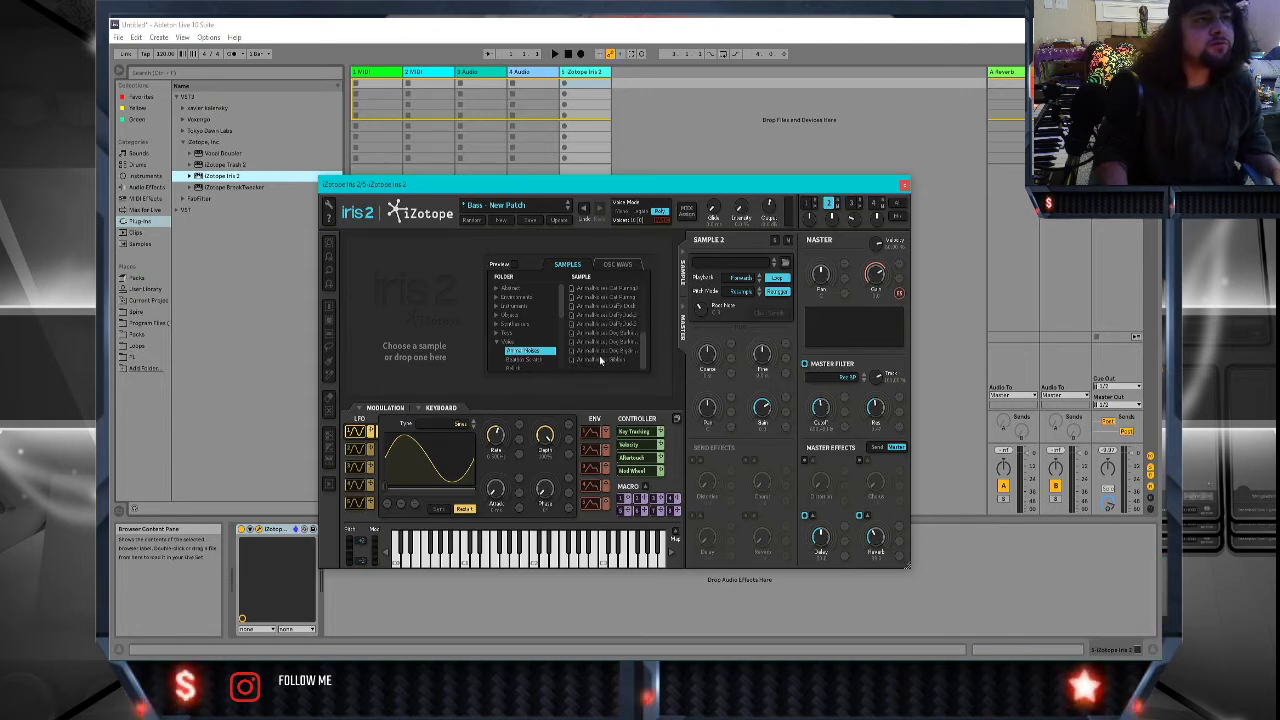
double_click(528, 351)
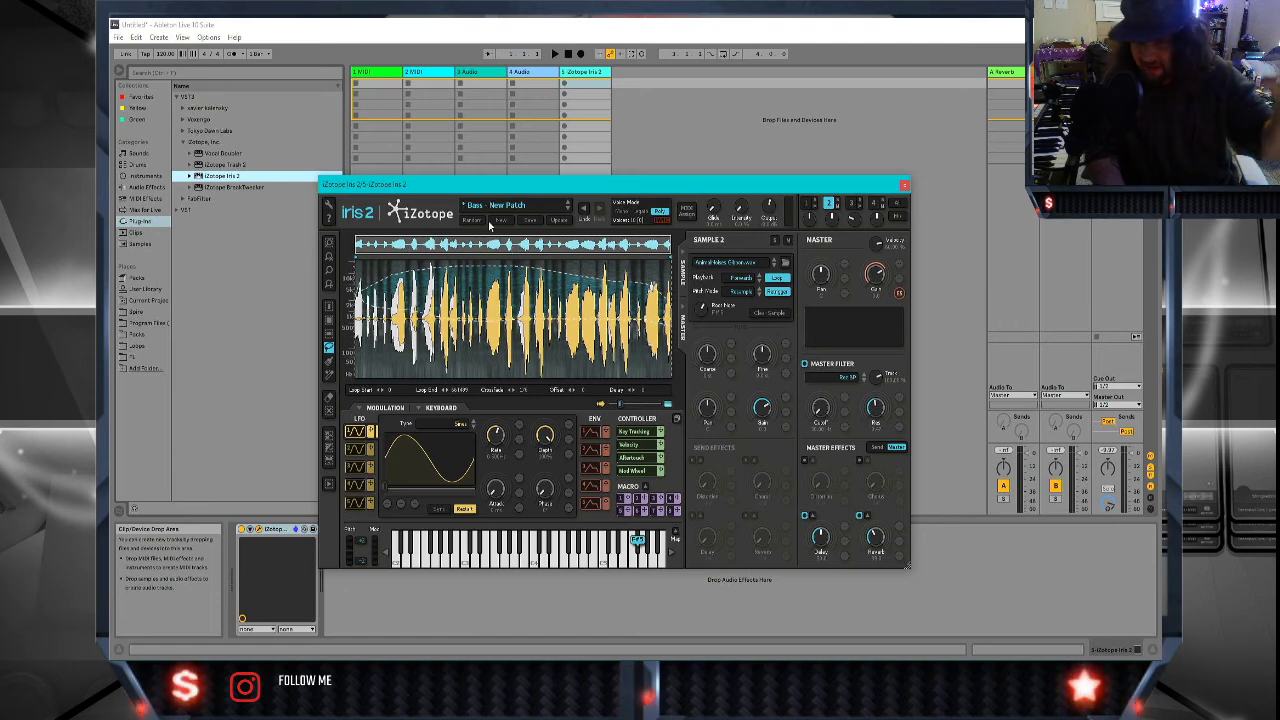
mouse_move(535, 201)
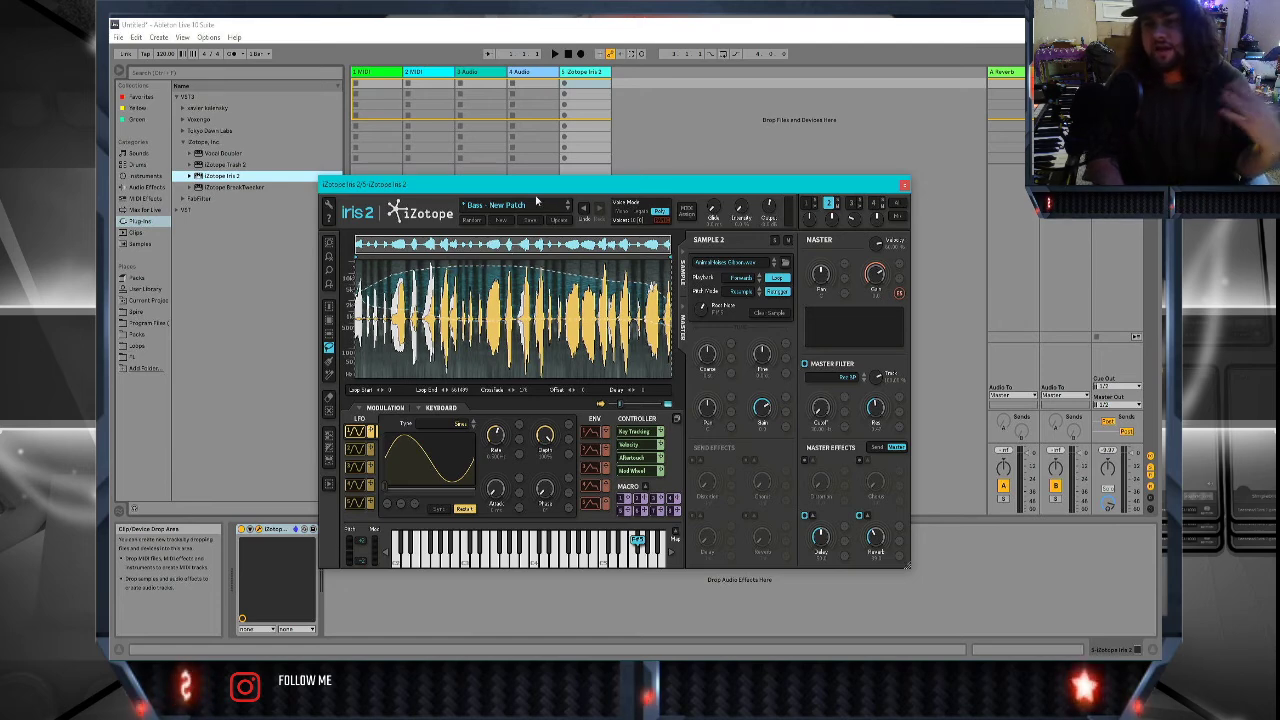